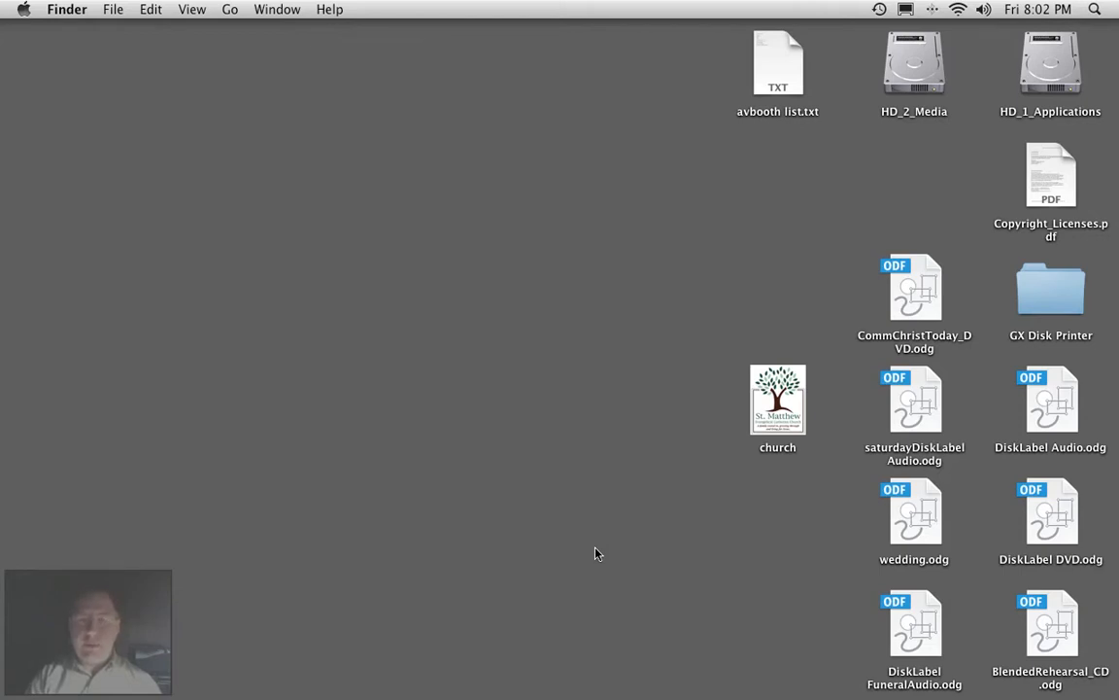
mouse_move(696, 389)
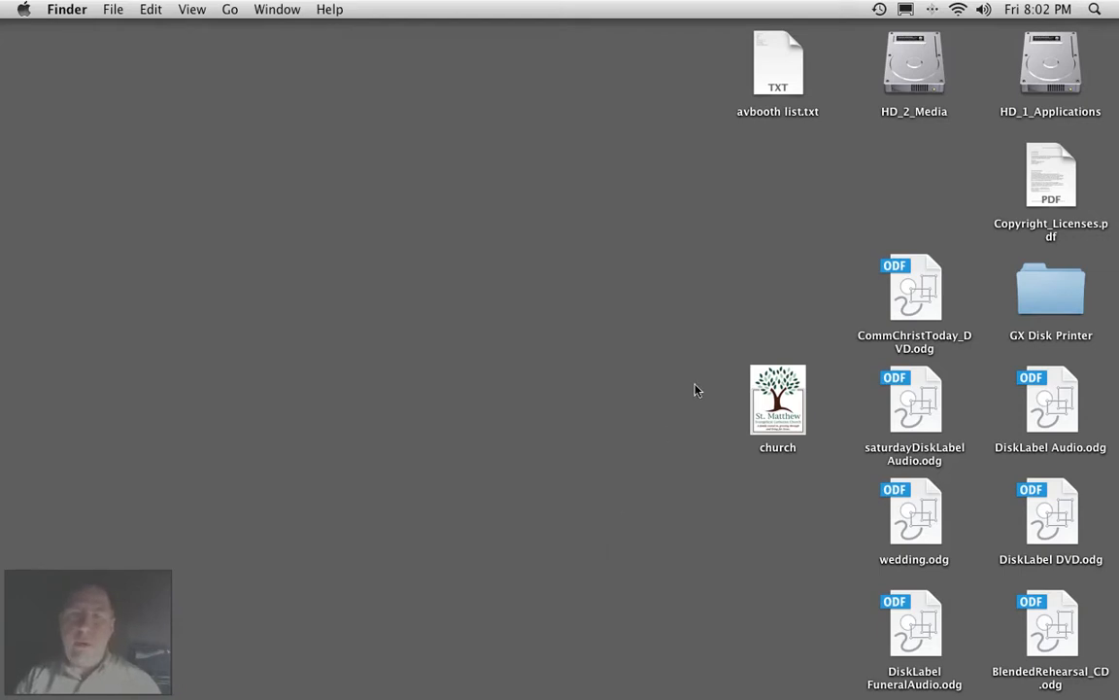
mouse_move(839, 182)
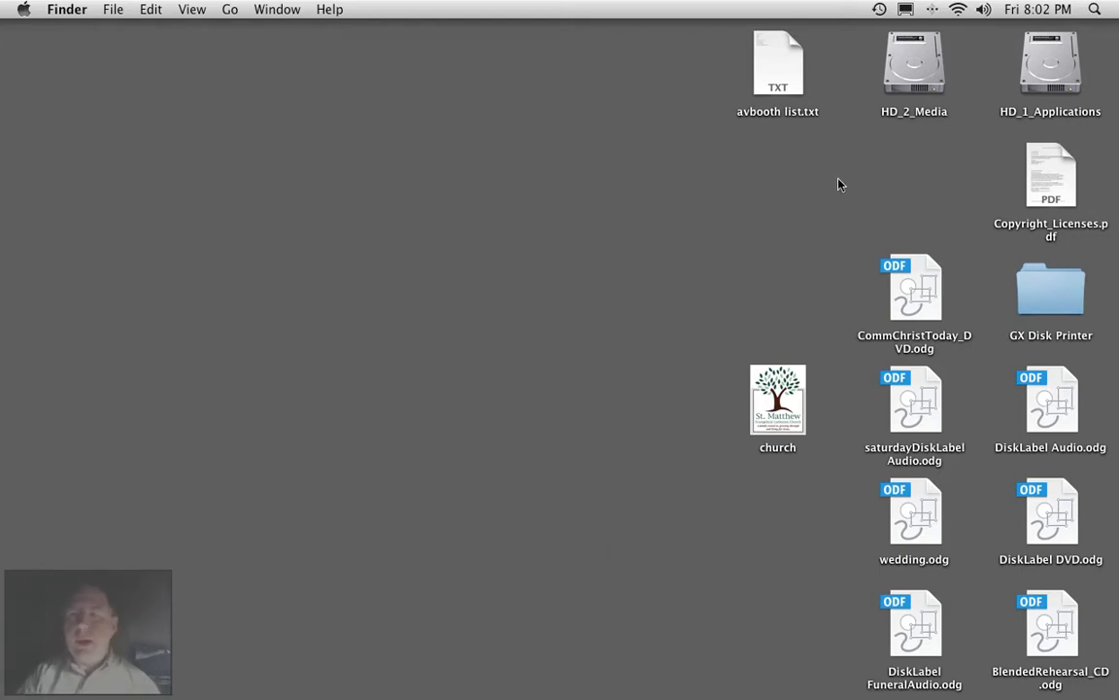
Browse from HD_2_Media through Files_wereonServer into the Biblical Illustrations image folder.
double_click(909, 62)
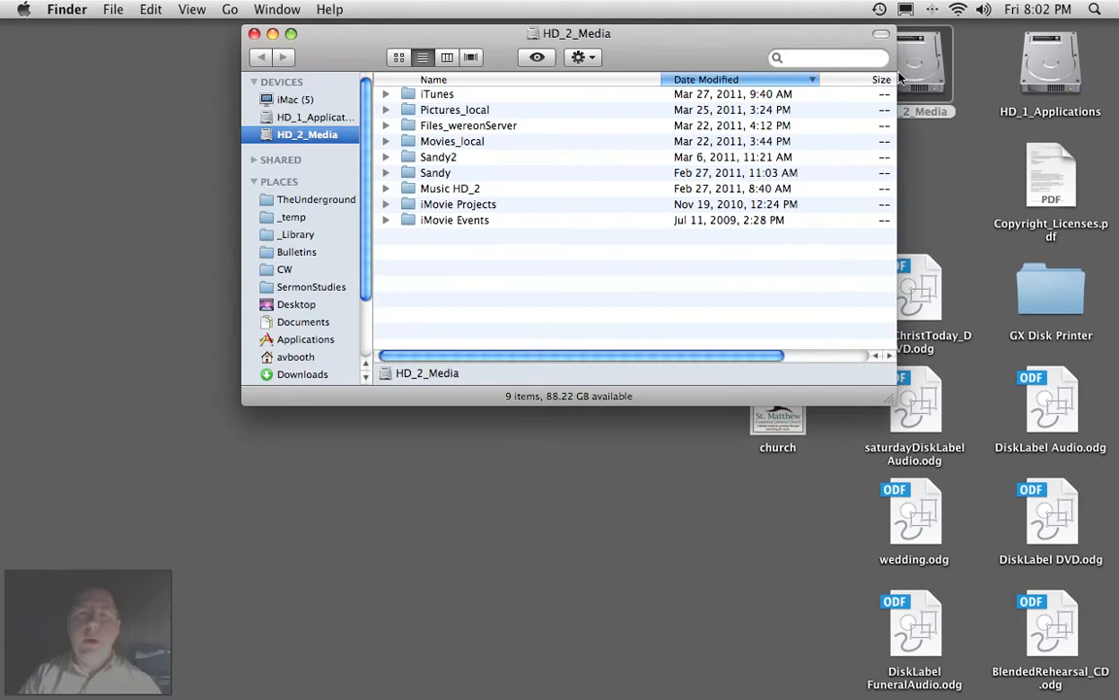
click(466, 124)
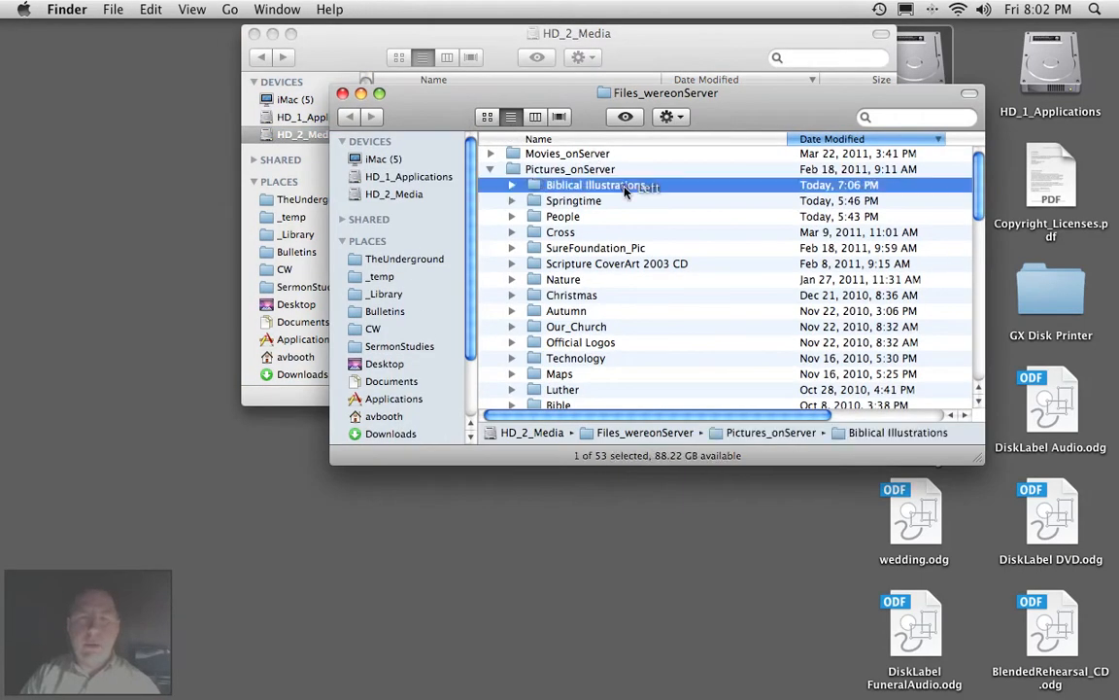
double_click(590, 184)
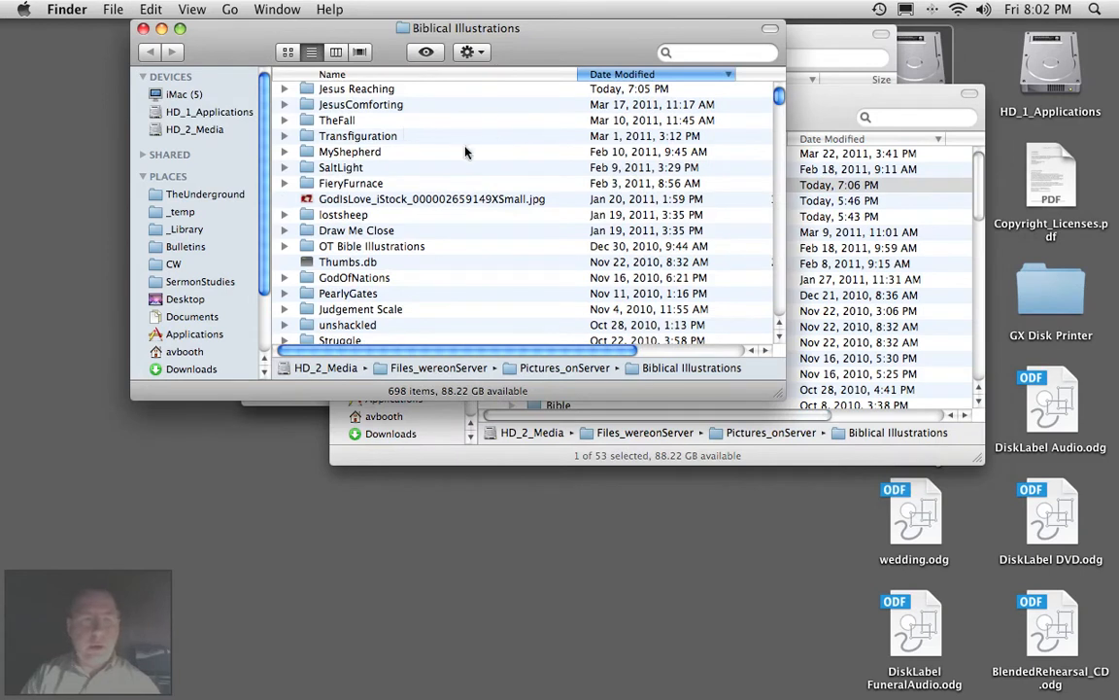
scroll(down, 3)
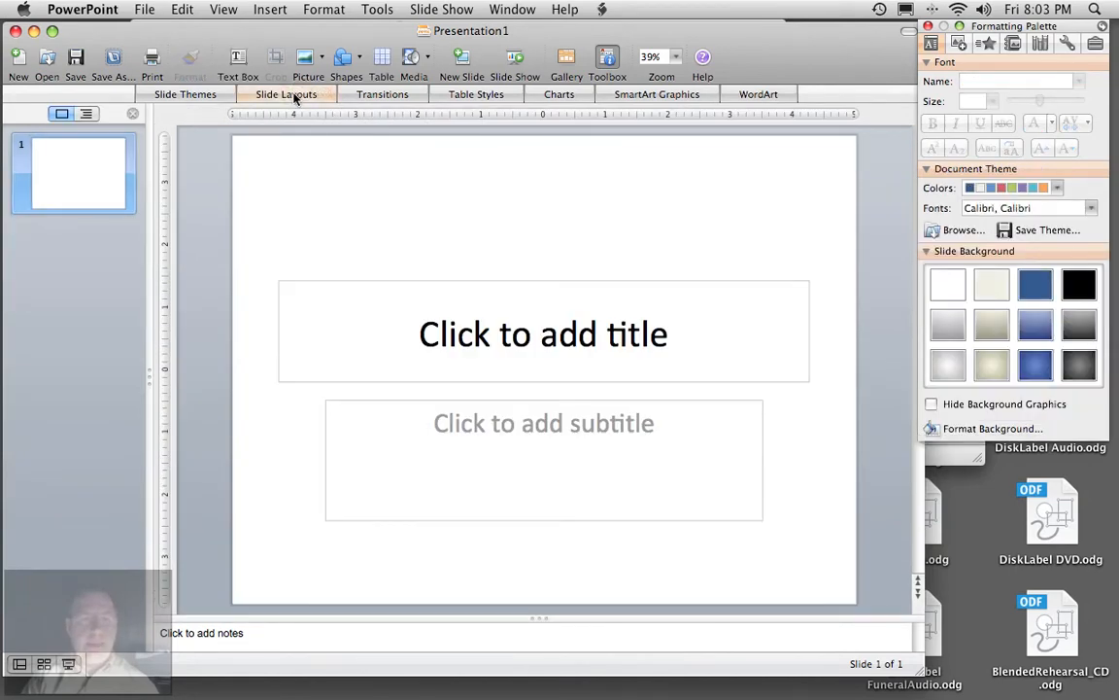
Switch the first slide to the Blank layout, removing title and subtitle placeholders.
click(286, 94)
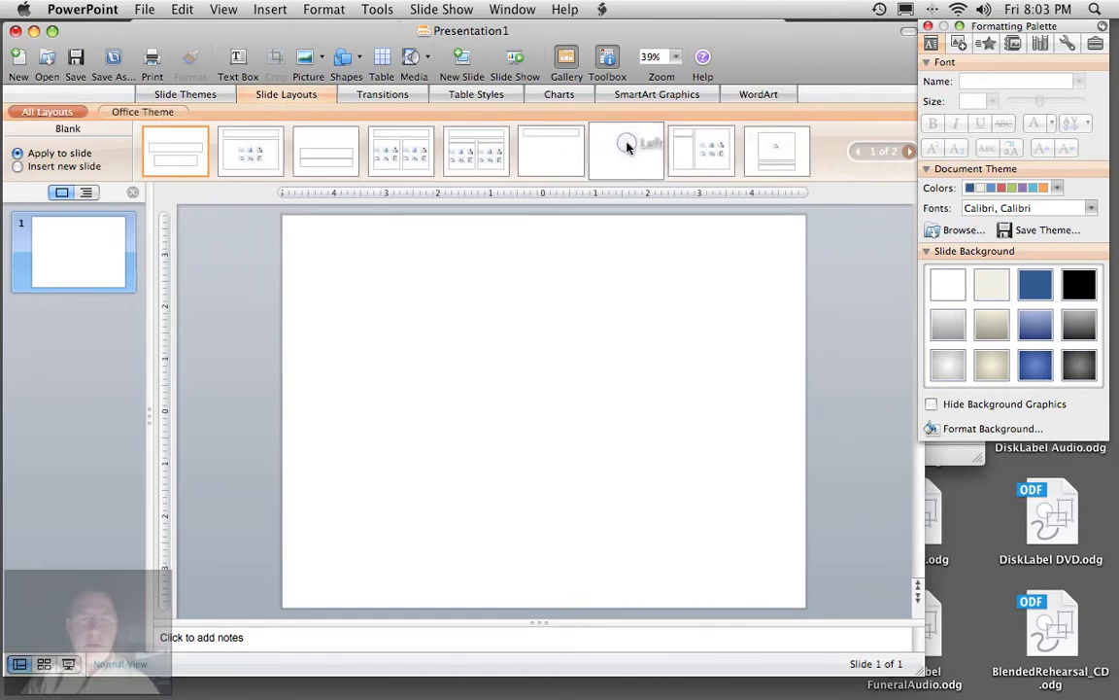
click(286, 94)
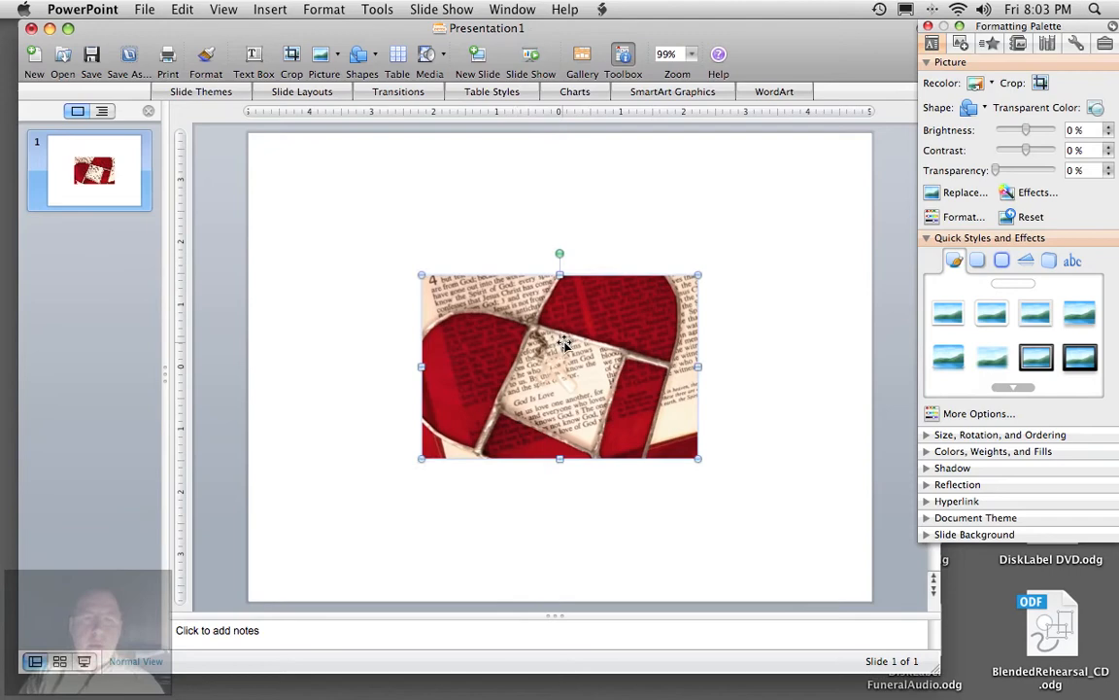
Enlarge the God Is Love heart image to span the full slide width.
drag(560, 366, 385, 224)
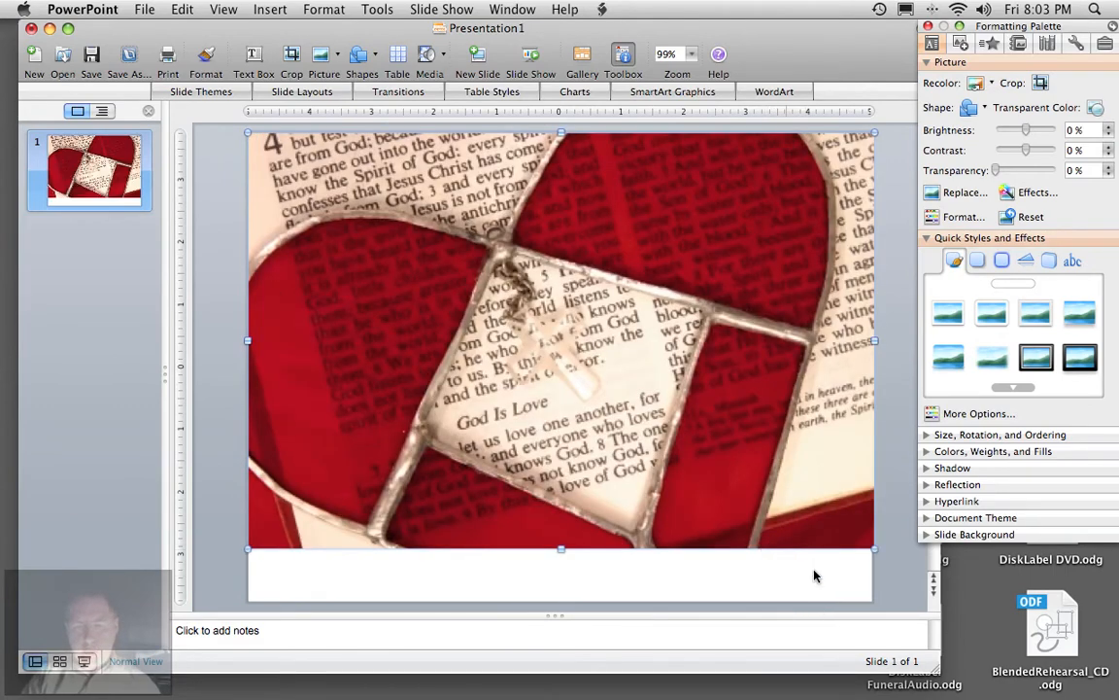
mouse_move(502, 552)
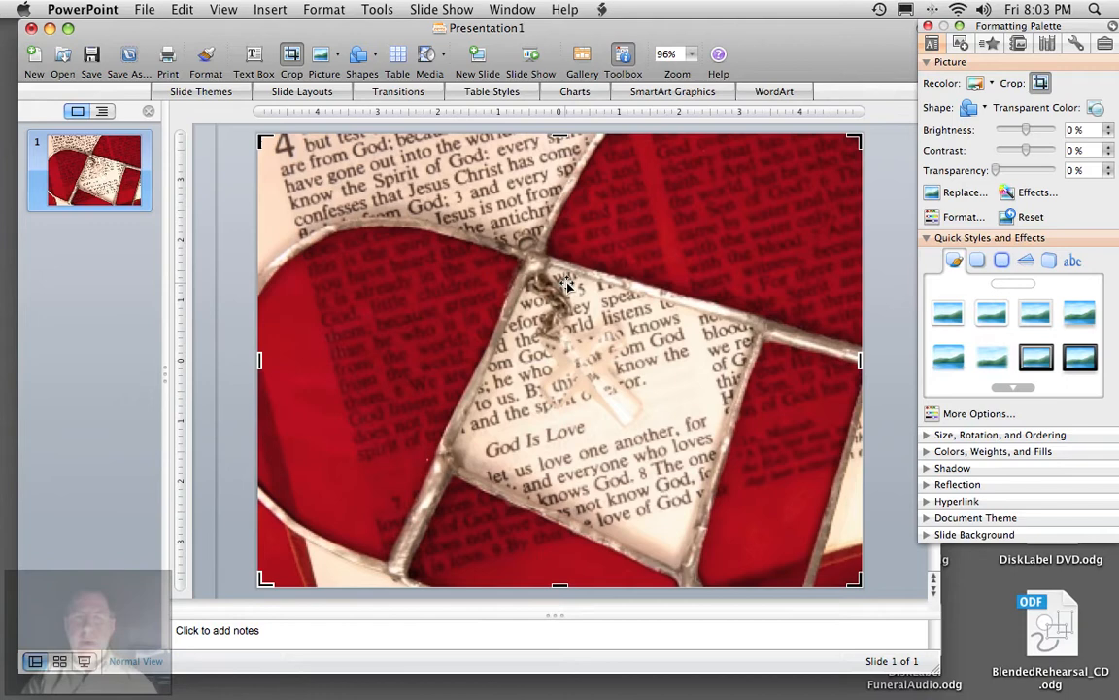
mouse_move(216, 223)
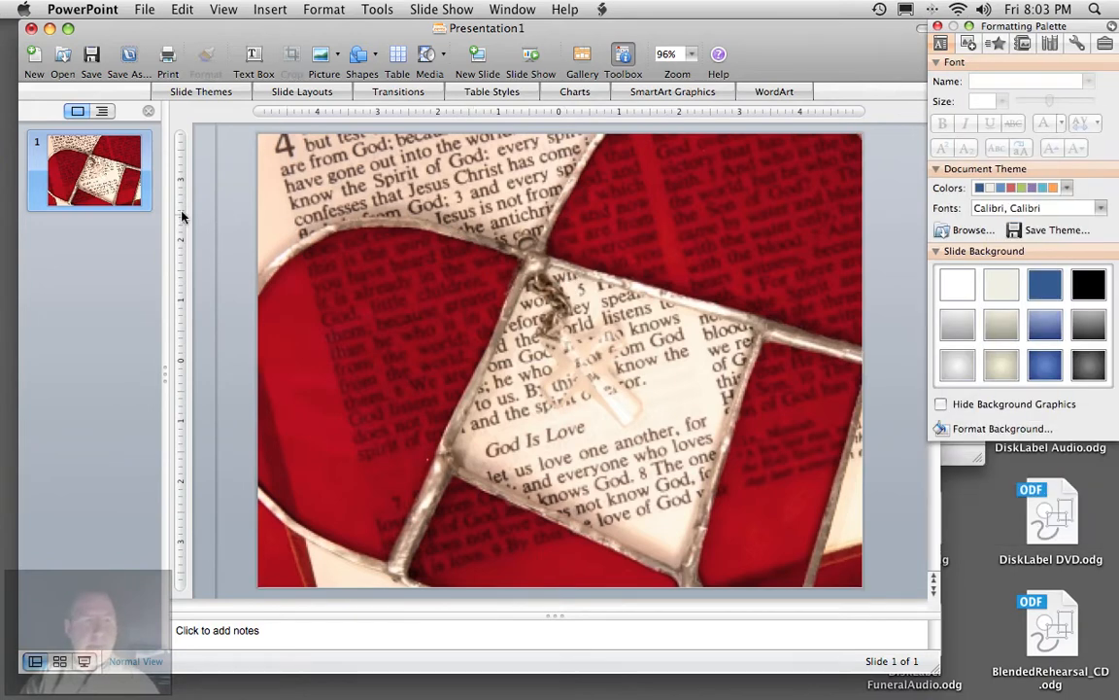
Duplicate the image slide twice for three identical slides, returning to slide 1.
right_click(87, 173)
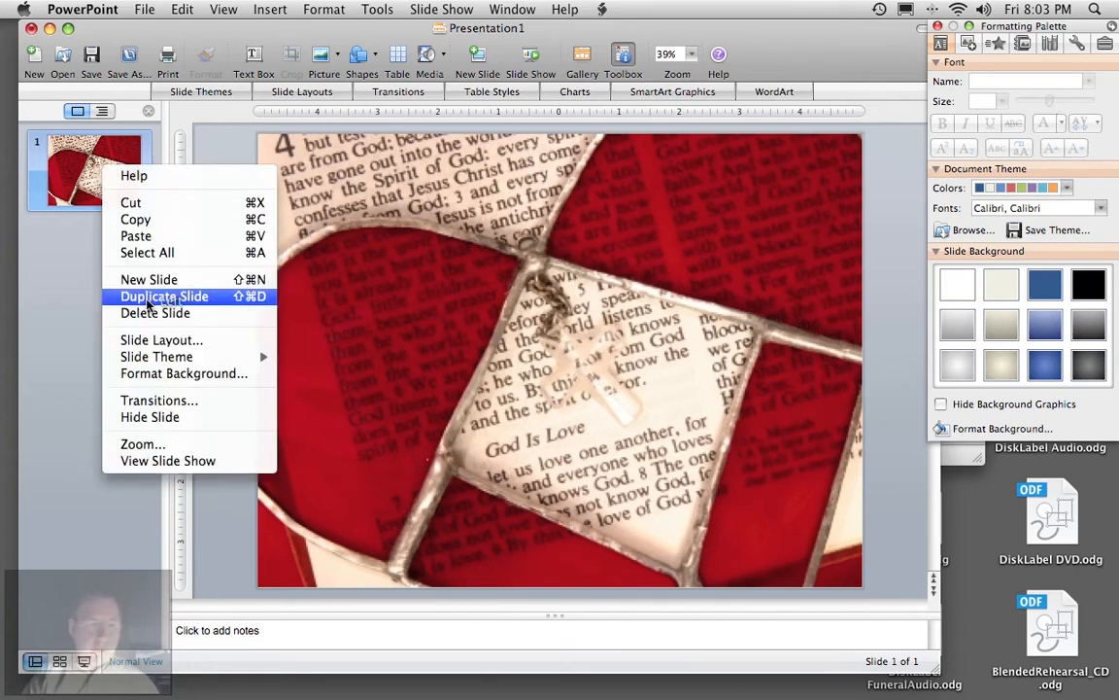
click(164, 295)
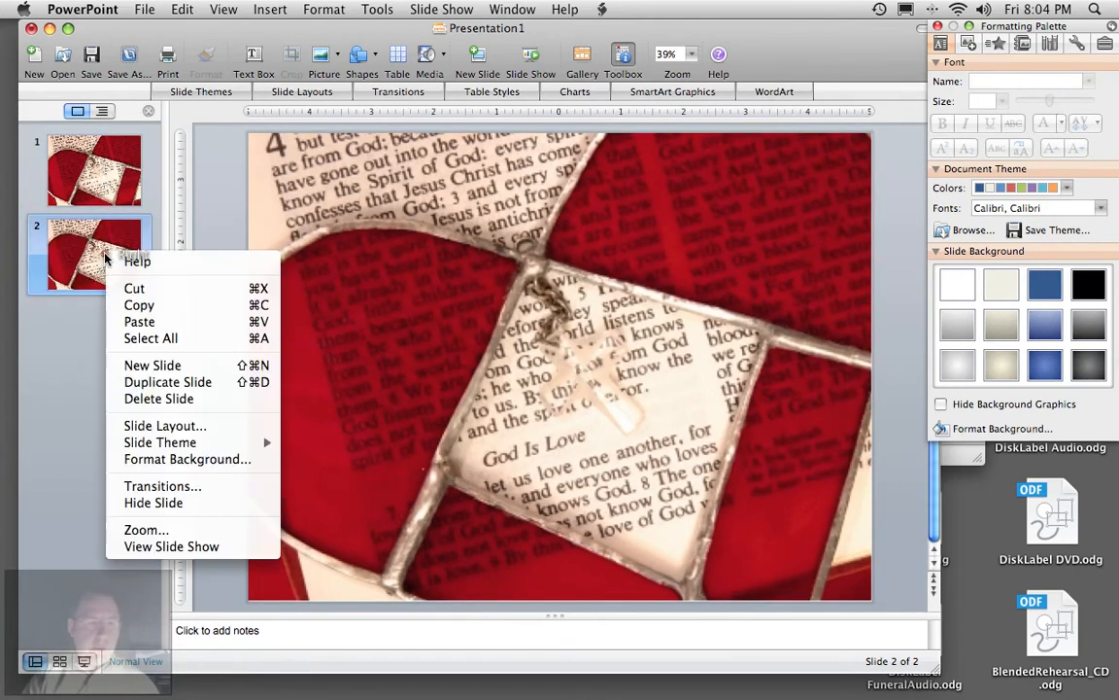
click(167, 381)
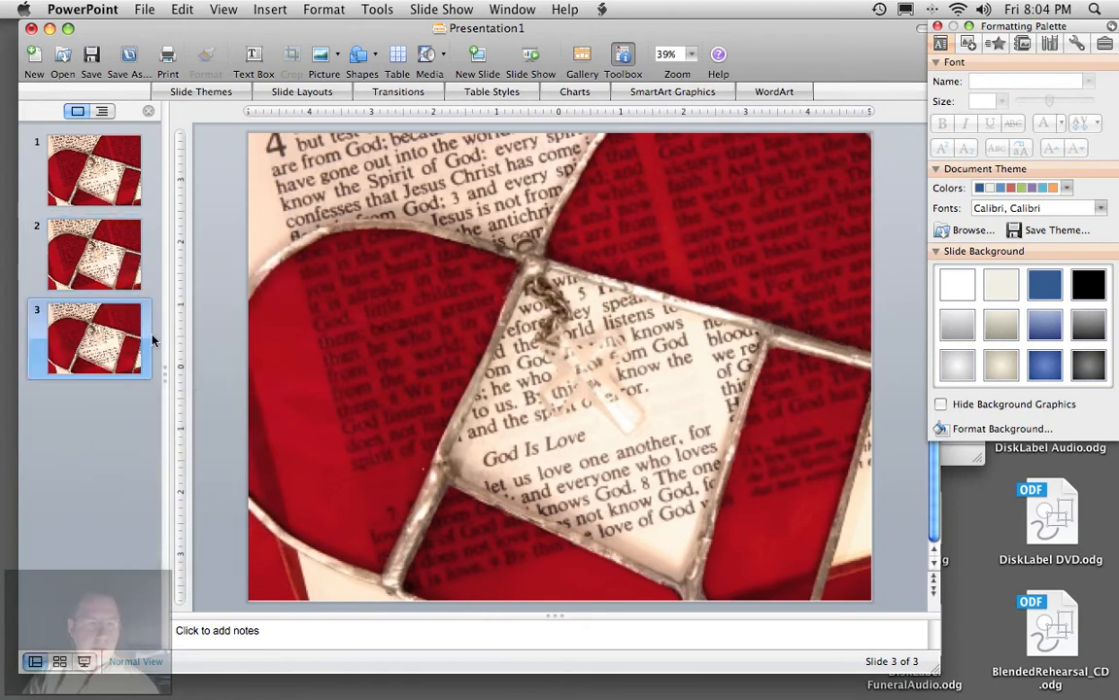
click(93, 171)
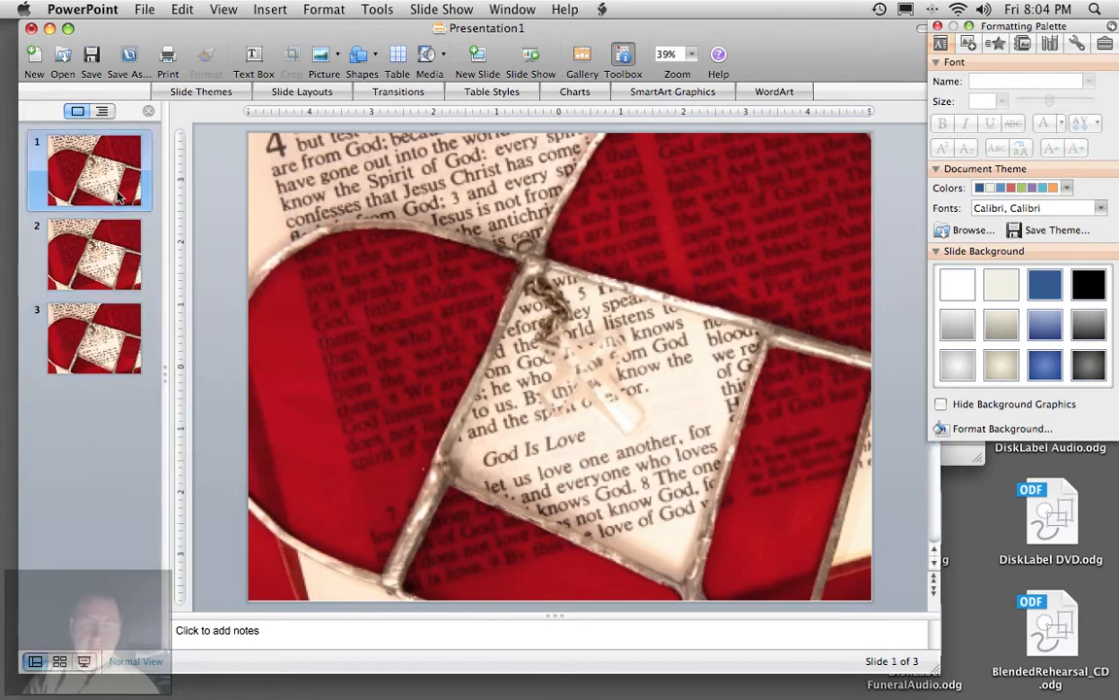
Lower the picture brightness on slide 2 and further on slide 3, then review all three.
click(93, 253)
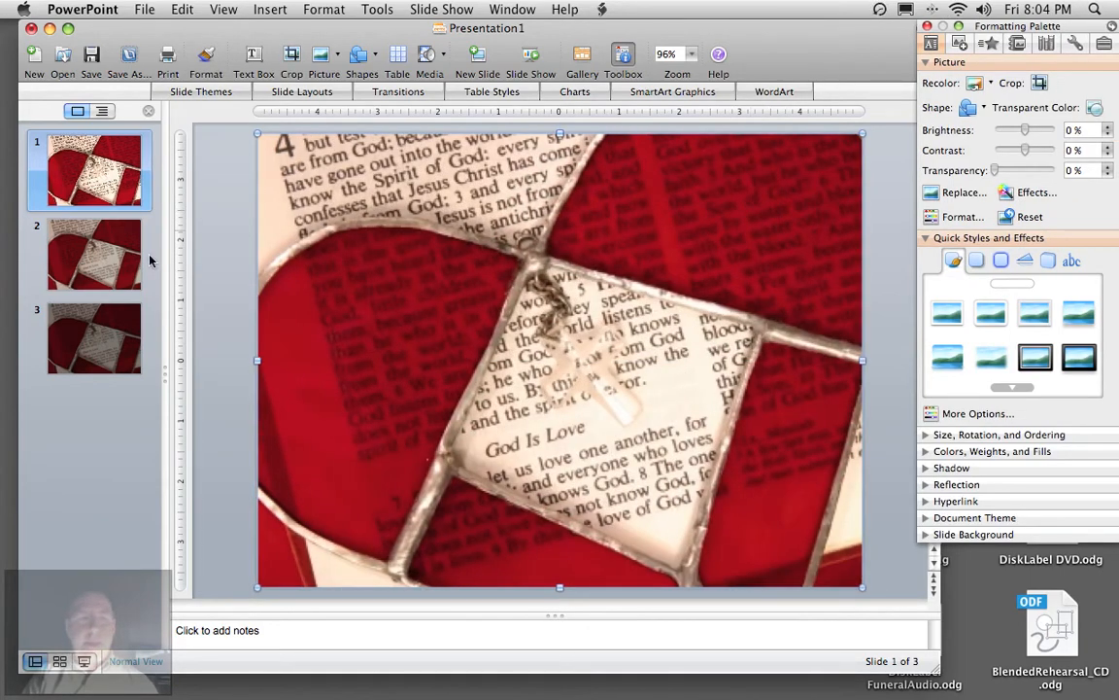
click(93, 260)
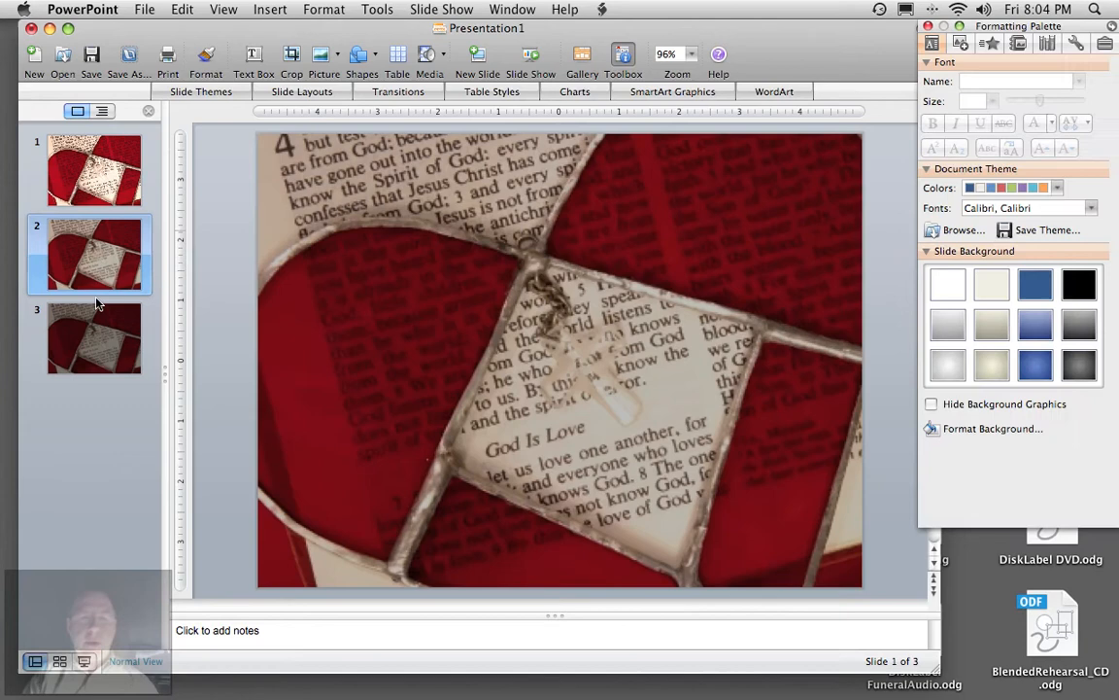
click(93, 339)
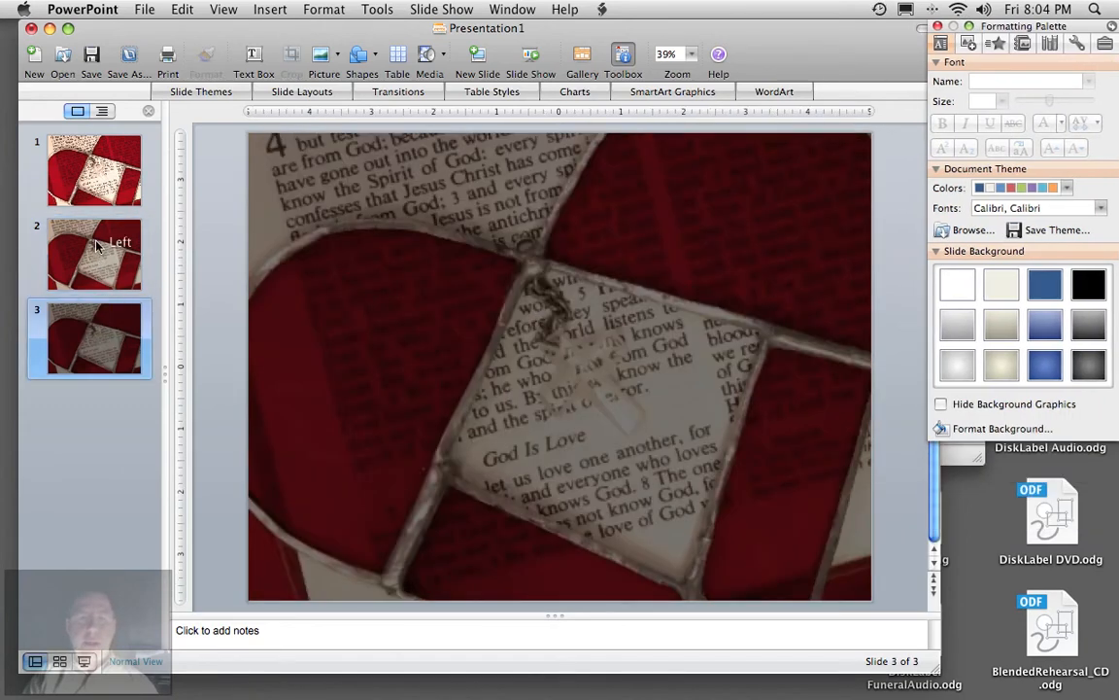
click(93, 171)
text(GodIsLove.pptx)
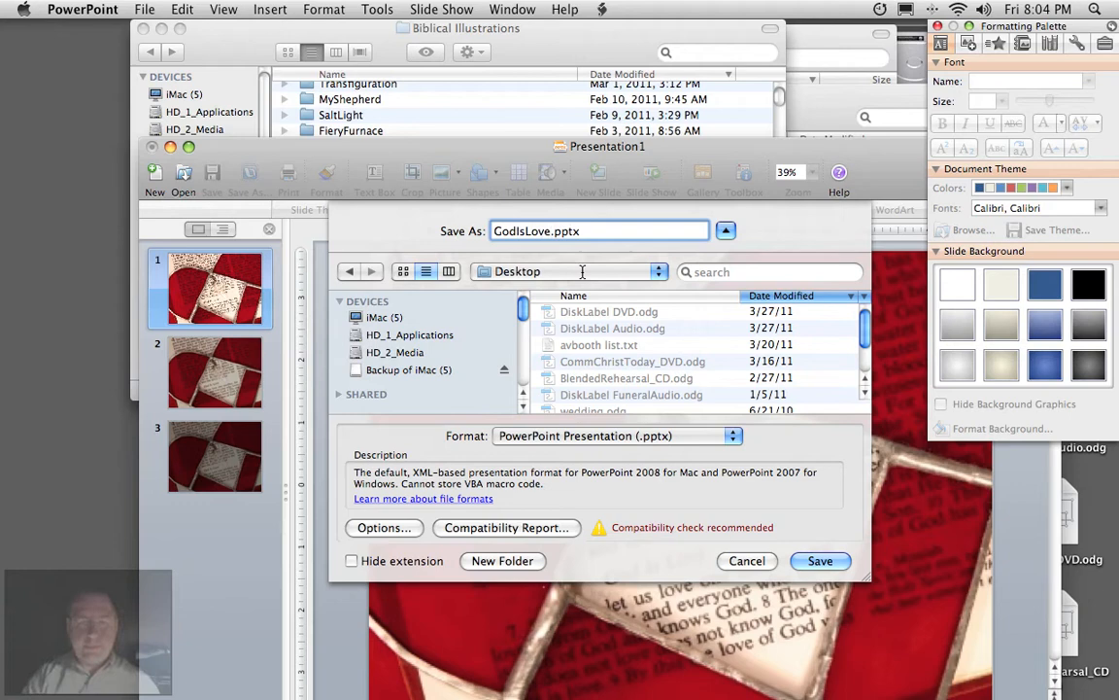
Save the three-slide presentation as GodIsLove.pptx on the Desktop.
scroll(down, 3)
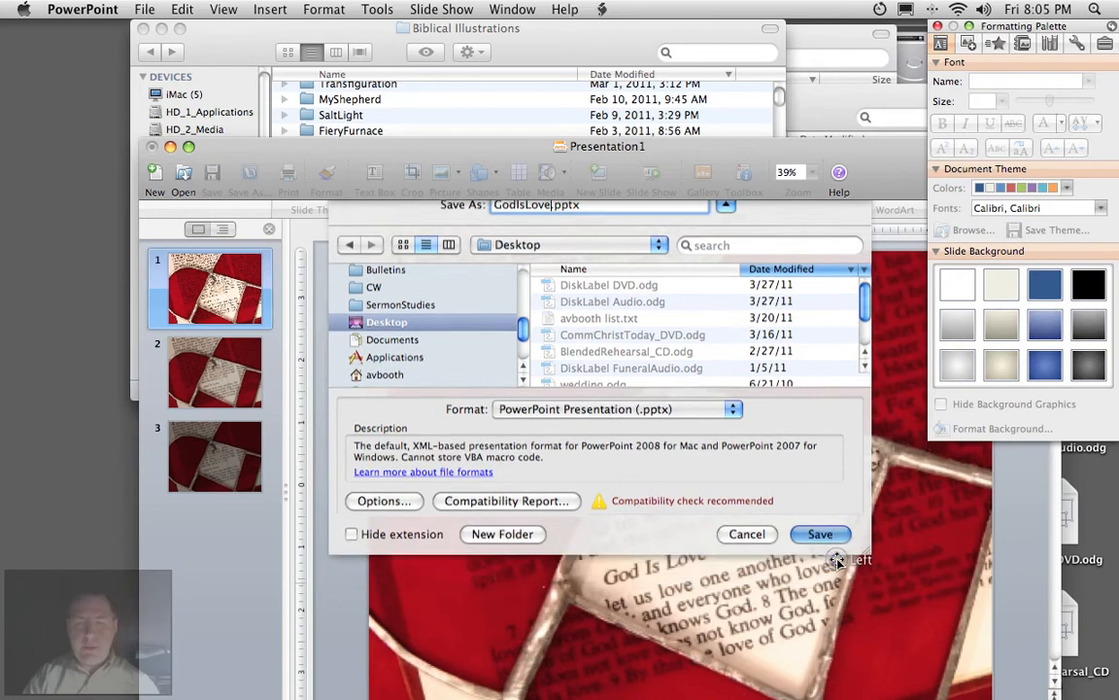
click(820, 535)
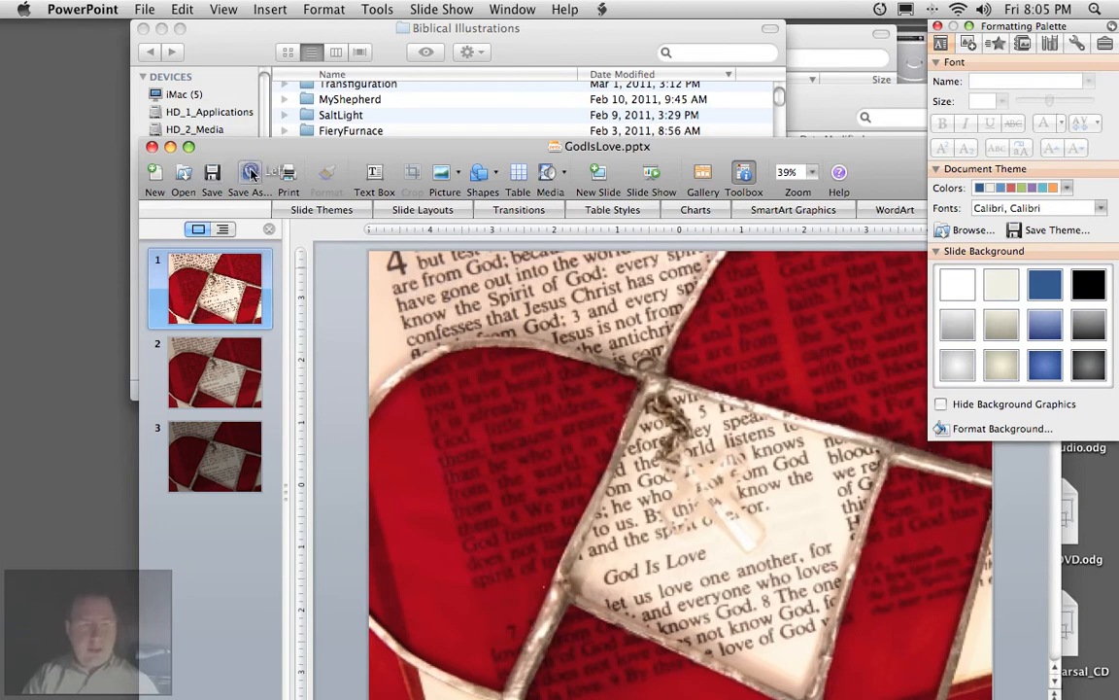
Export every slide as a PNG image into a GodIsLove folder and dismiss the confirmation.
click(249, 171)
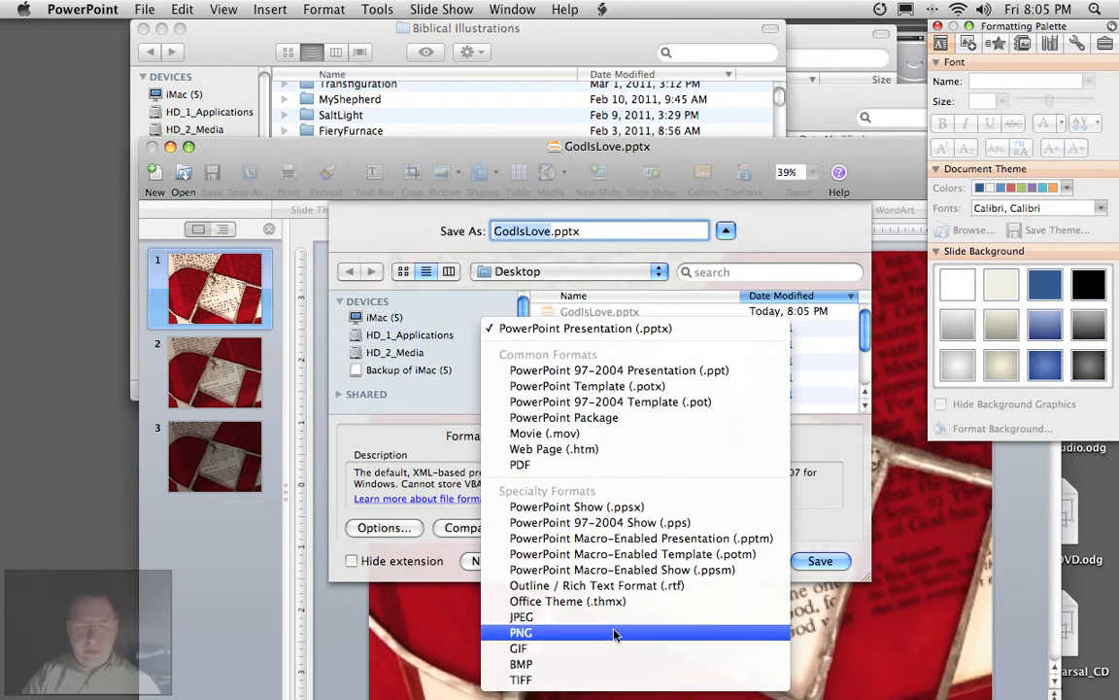
click(519, 632)
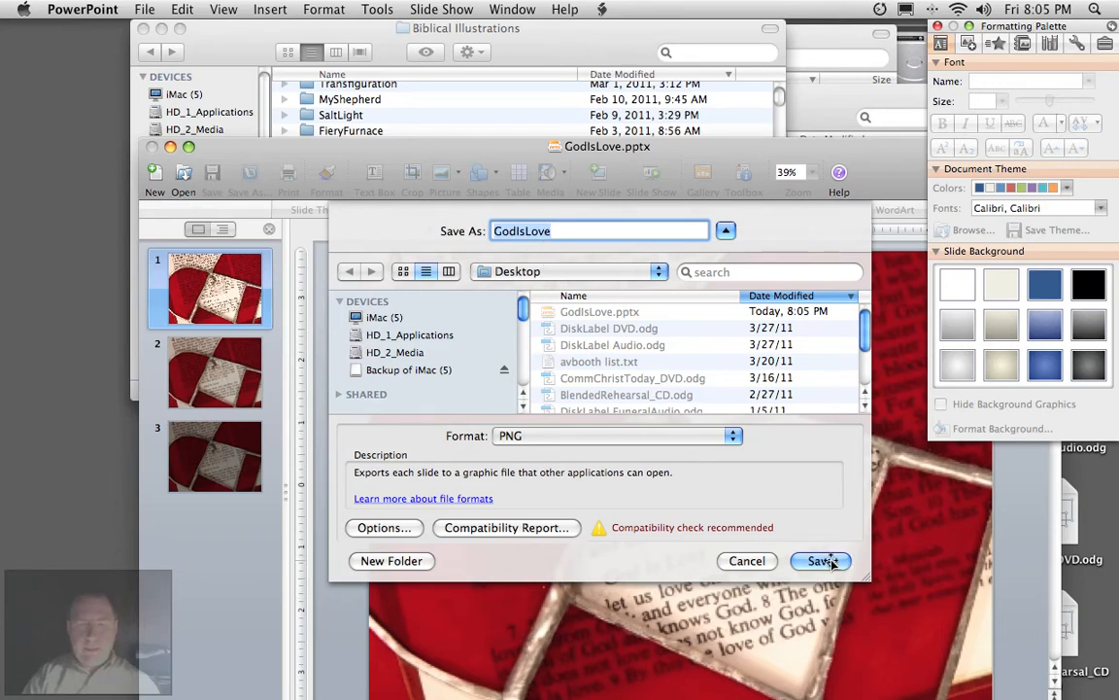
click(820, 560)
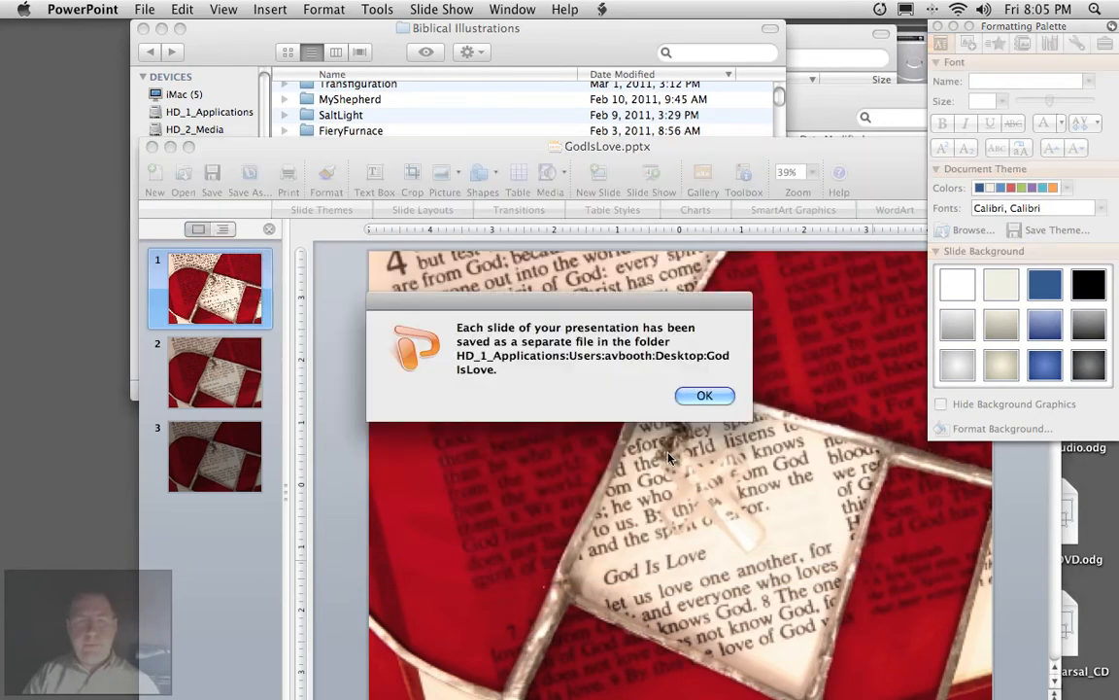
click(703, 396)
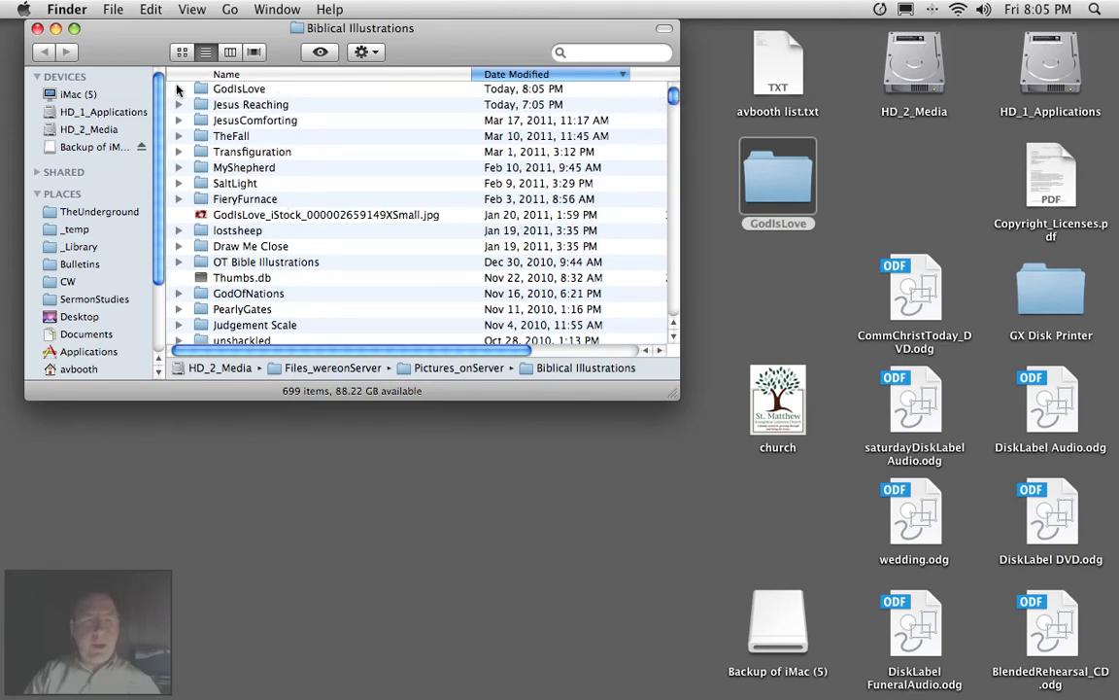
Expand the moved GodIsLove folder to verify Slide1–3.png and the presentation, then collapse it.
click(179, 105)
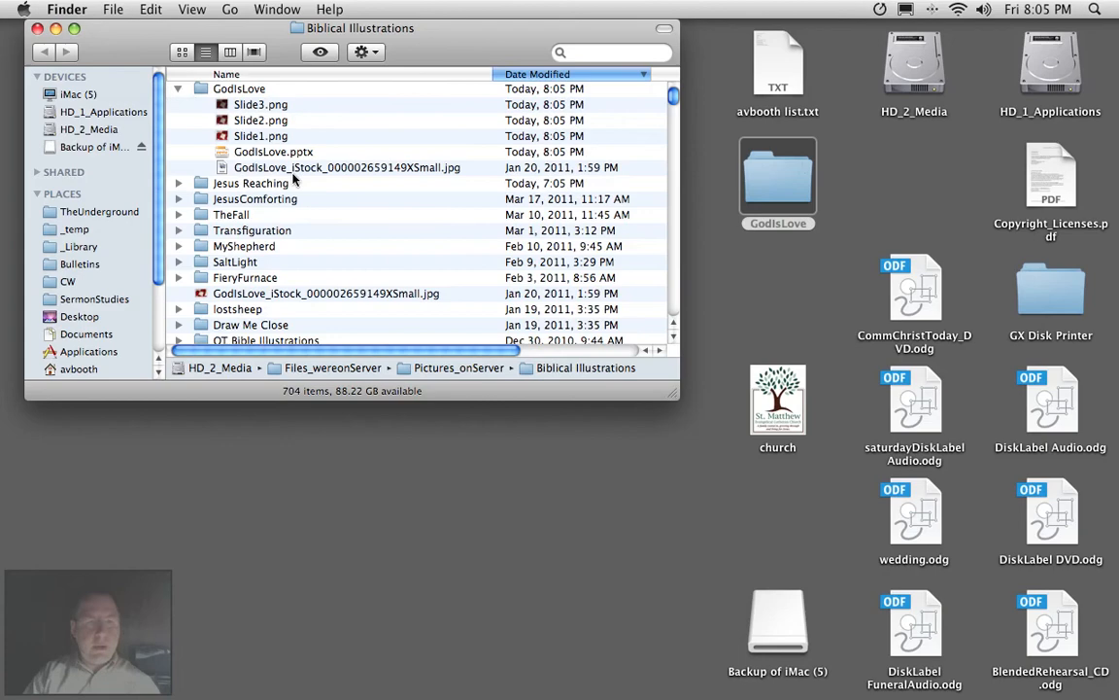
right_click(311, 292)
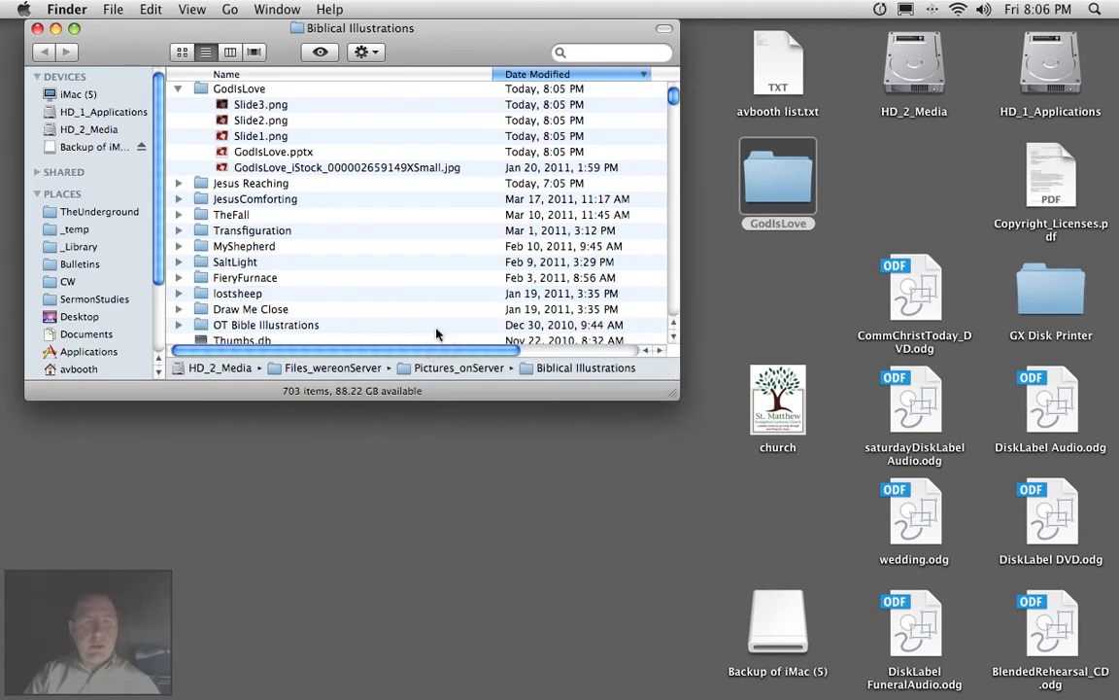
click(184, 90)
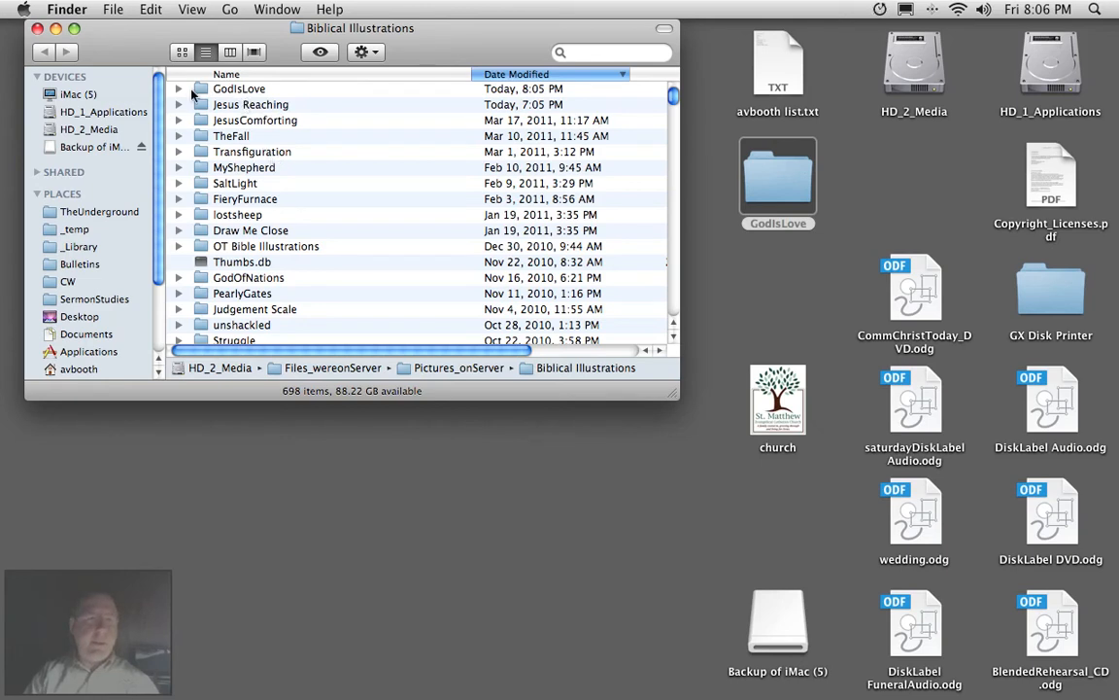
click(181, 93)
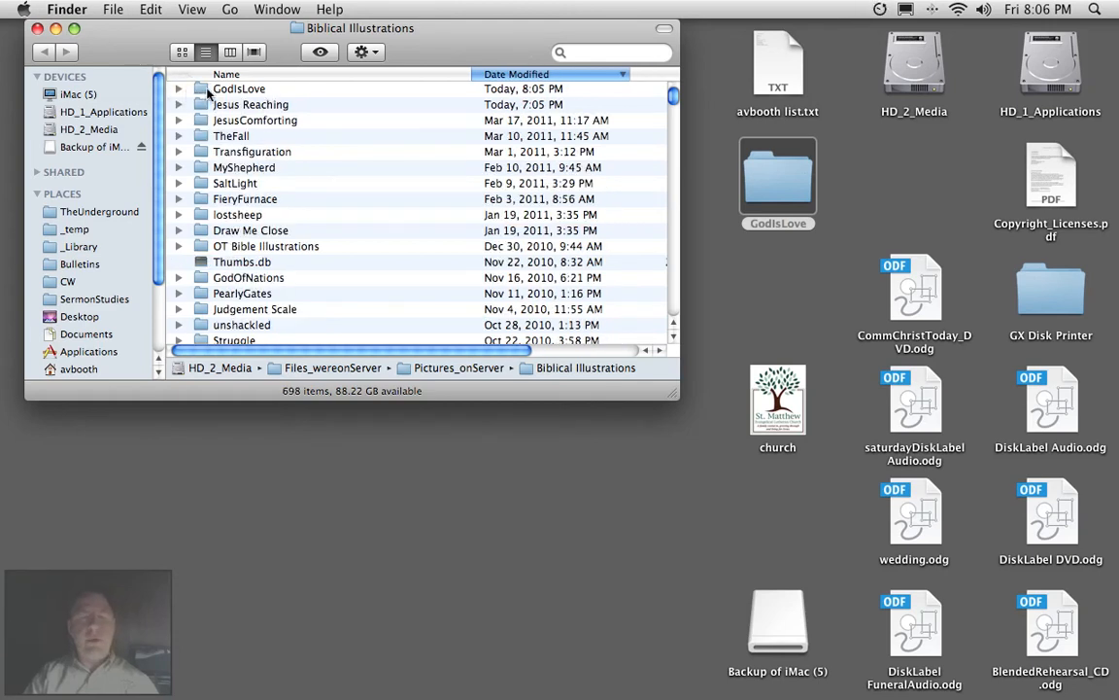
mouse_move(249, 105)
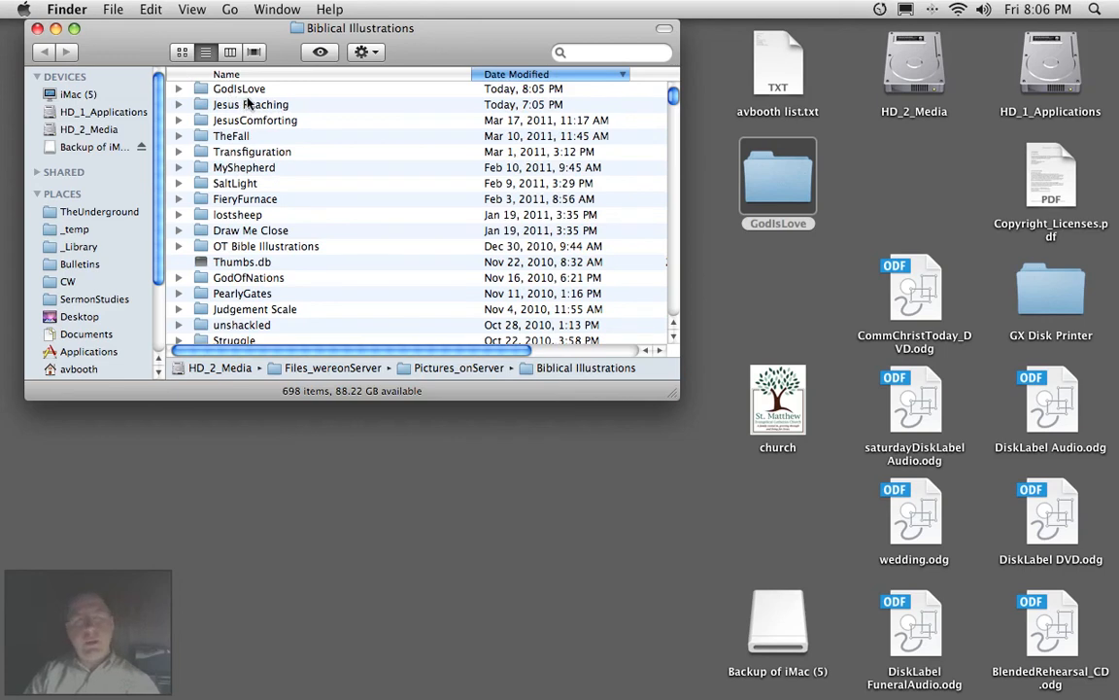
mouse_move(311, 104)
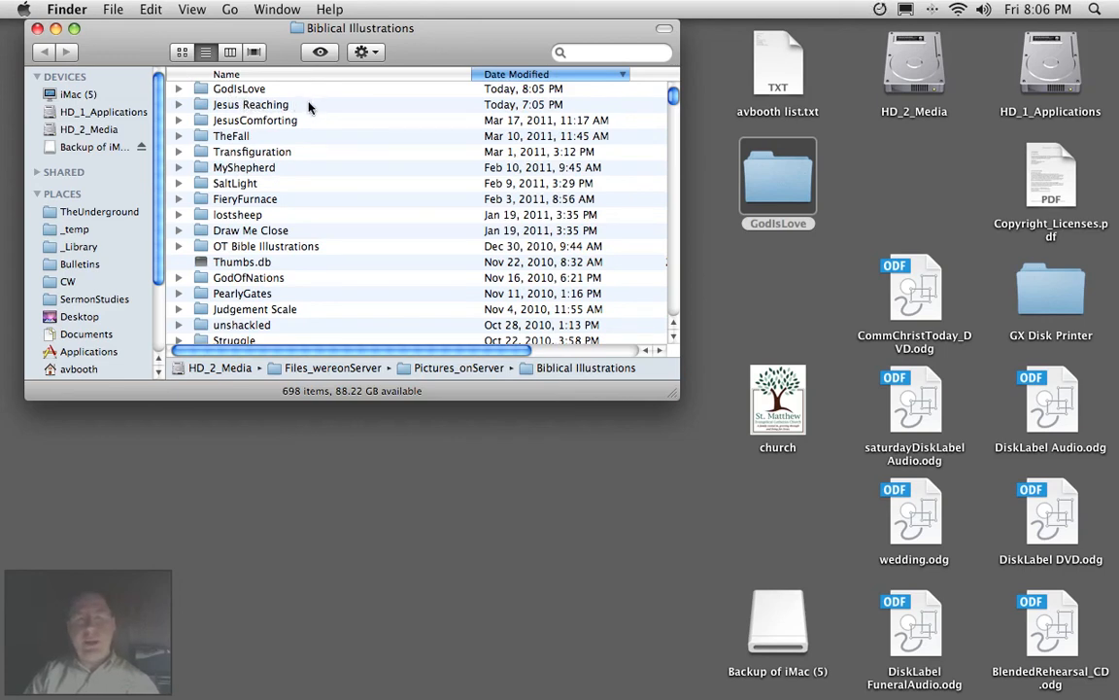